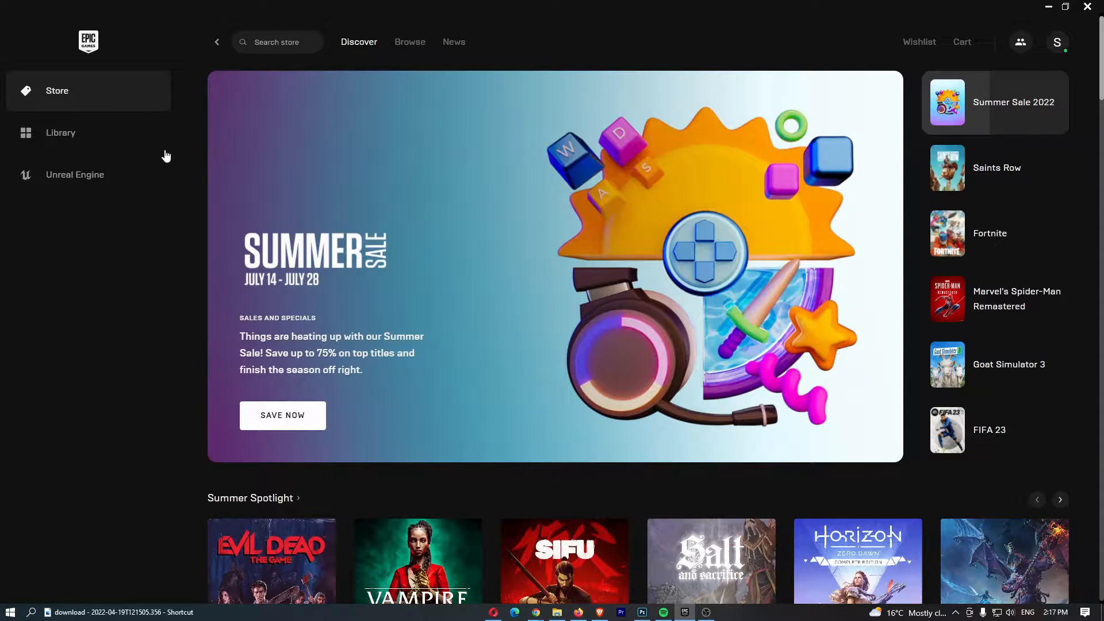
pyautogui.moveTo(102, 183)
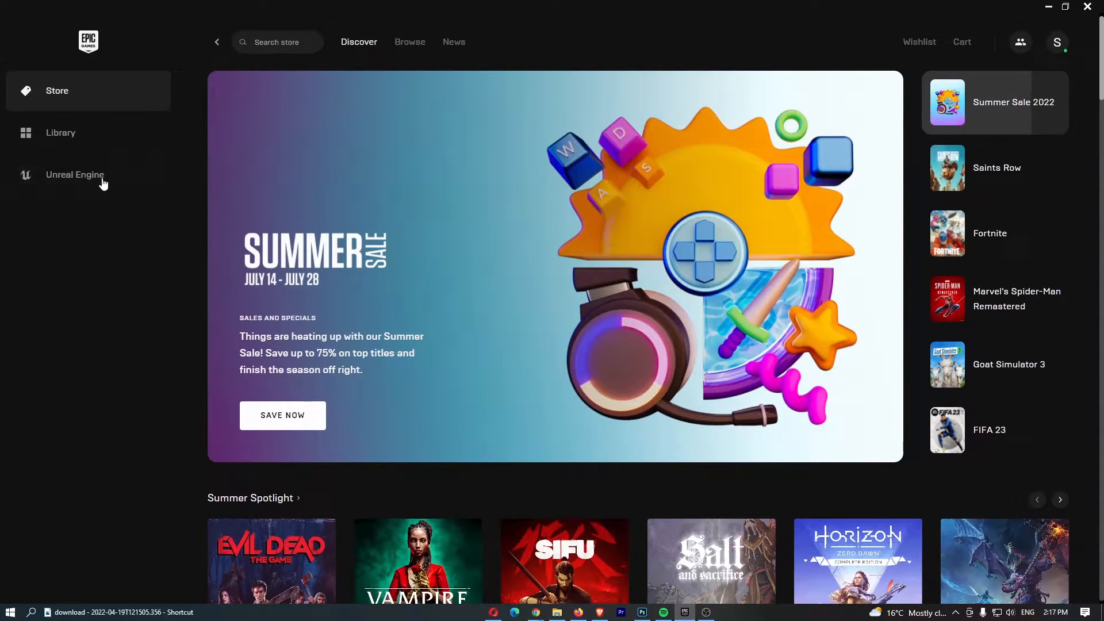
# From the Unreal Engine section, reach Manage Account via the account name menu.
pyautogui.click(75, 175)
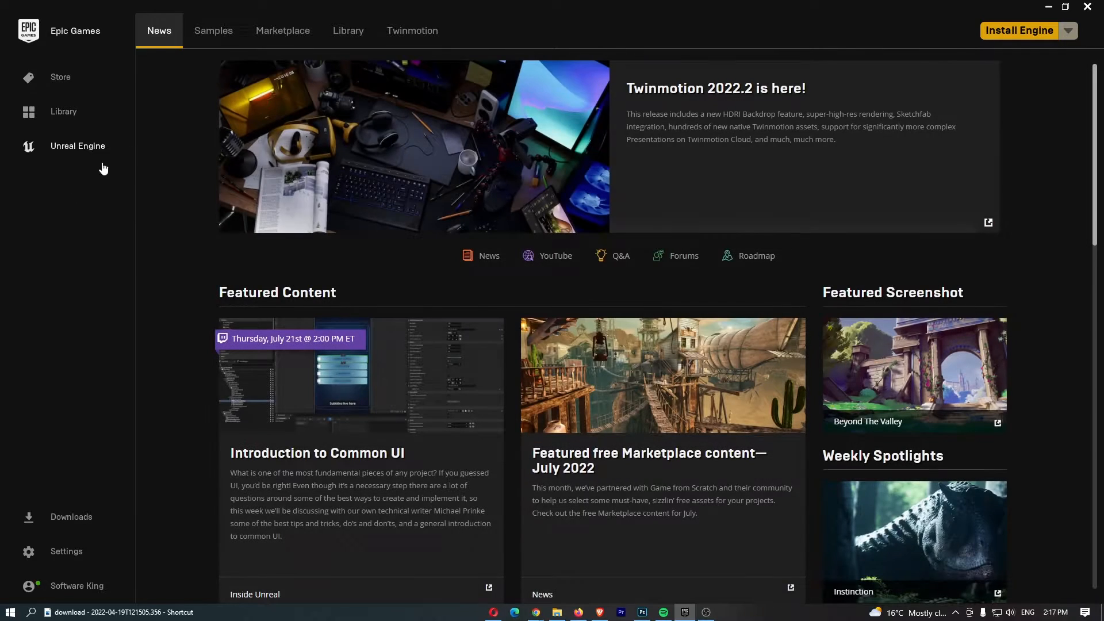
pyautogui.moveTo(567, 49)
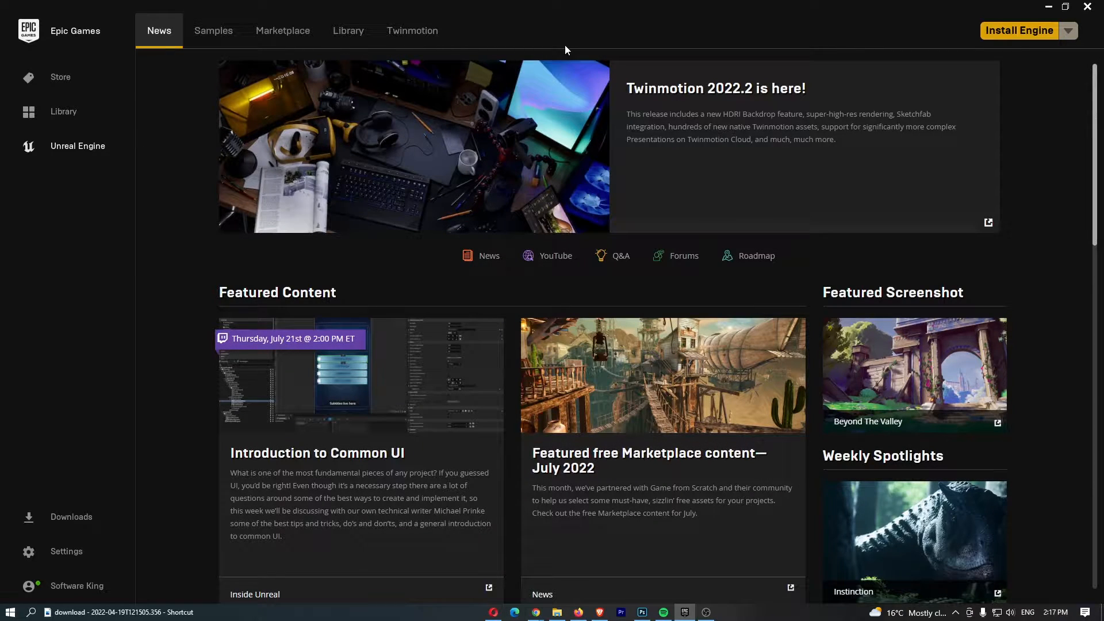
pyautogui.moveTo(92, 595)
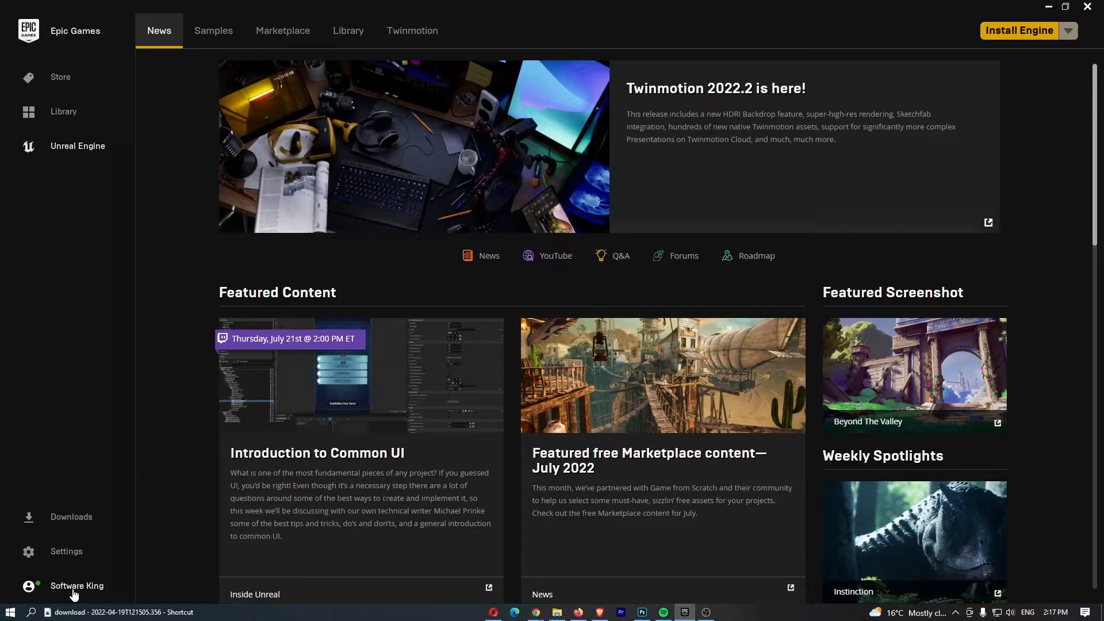
pyautogui.click(76, 585)
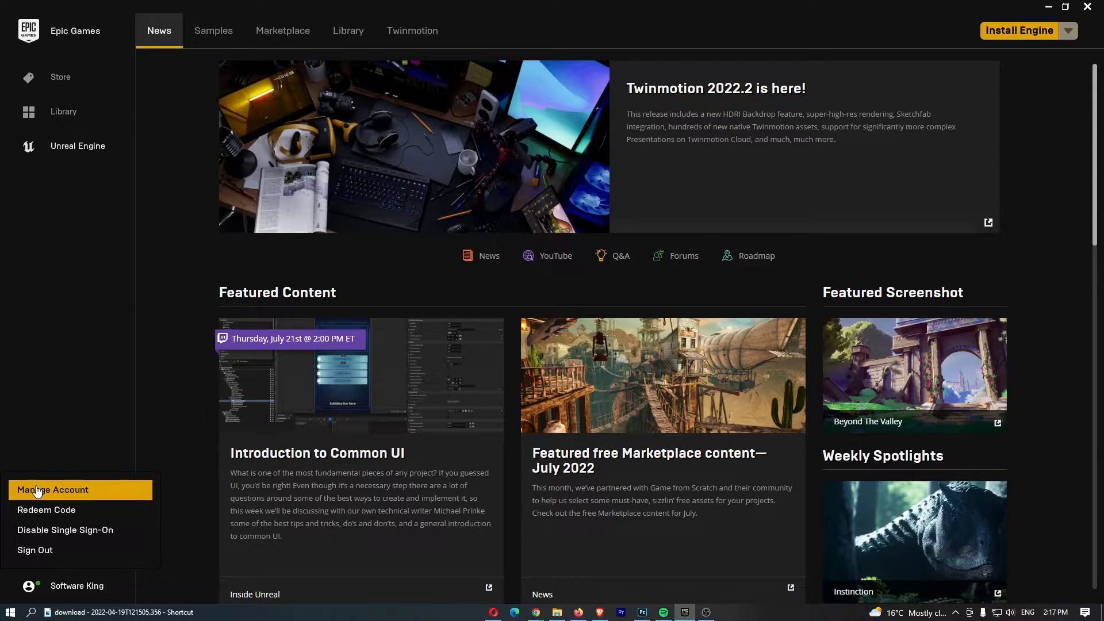
pyautogui.click(53, 491)
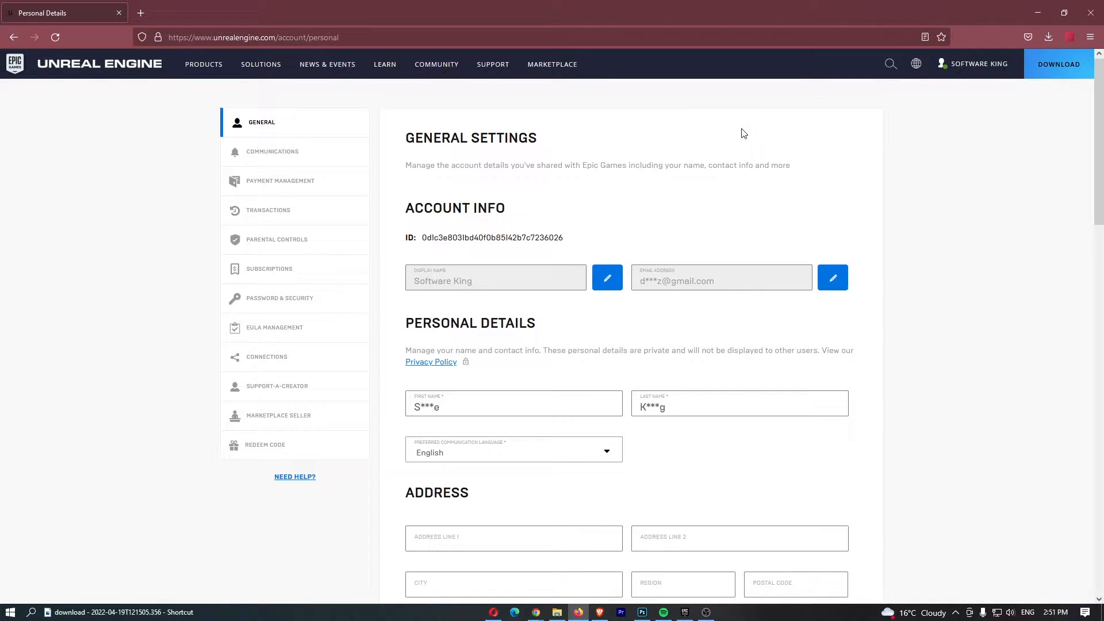
pyautogui.moveTo(312, 224)
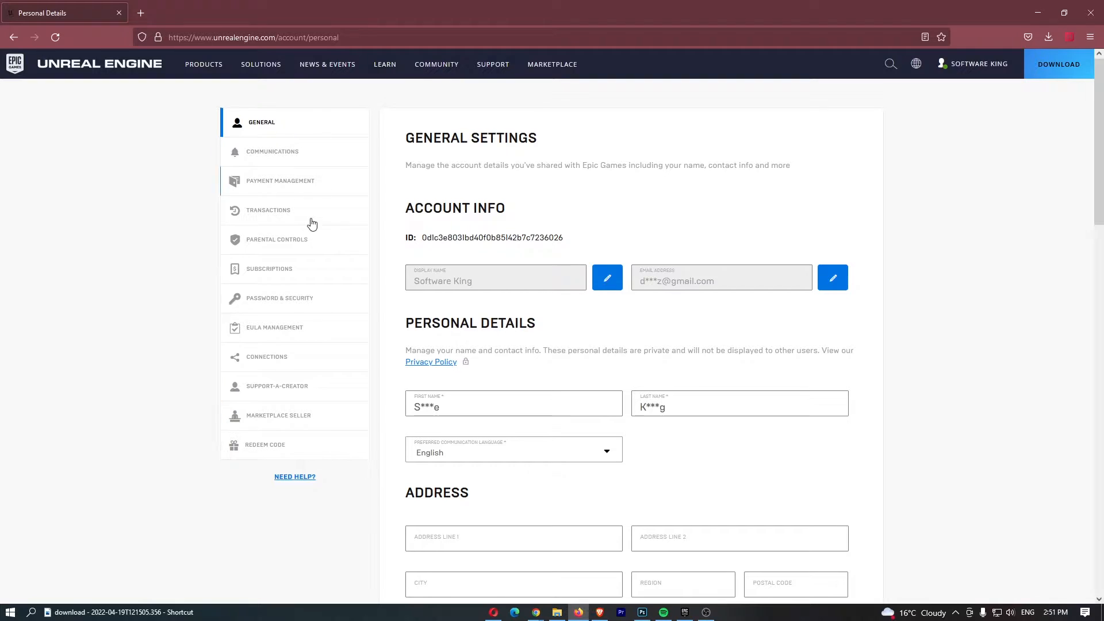
# Show the Accounts tab of the Connections settings listing linkable third-party services.
pyautogui.click(269, 356)
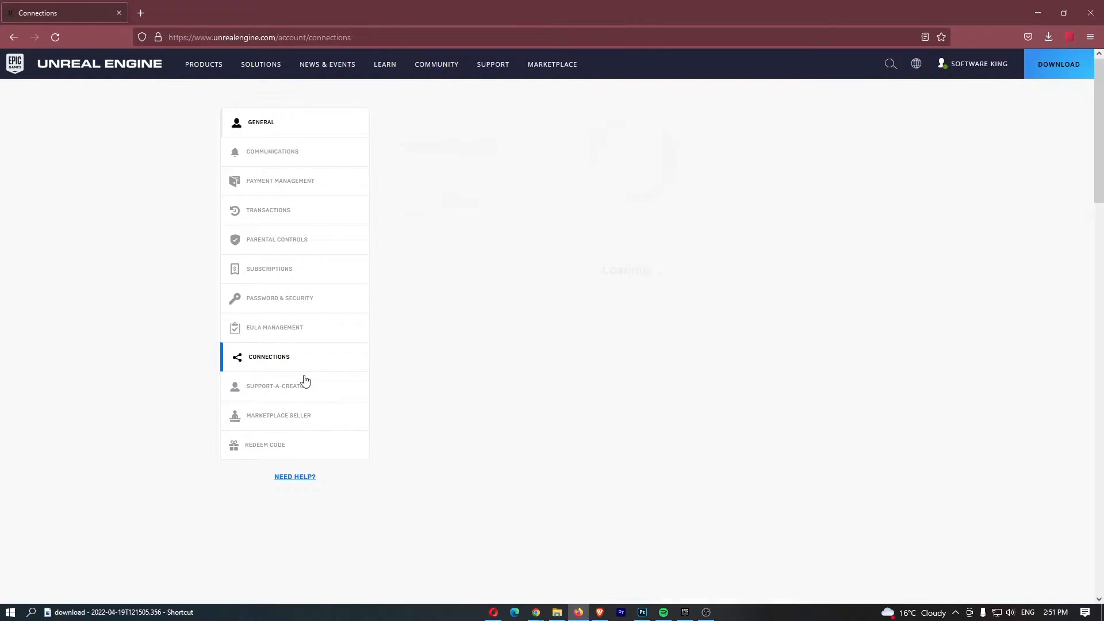
pyautogui.click(269, 357)
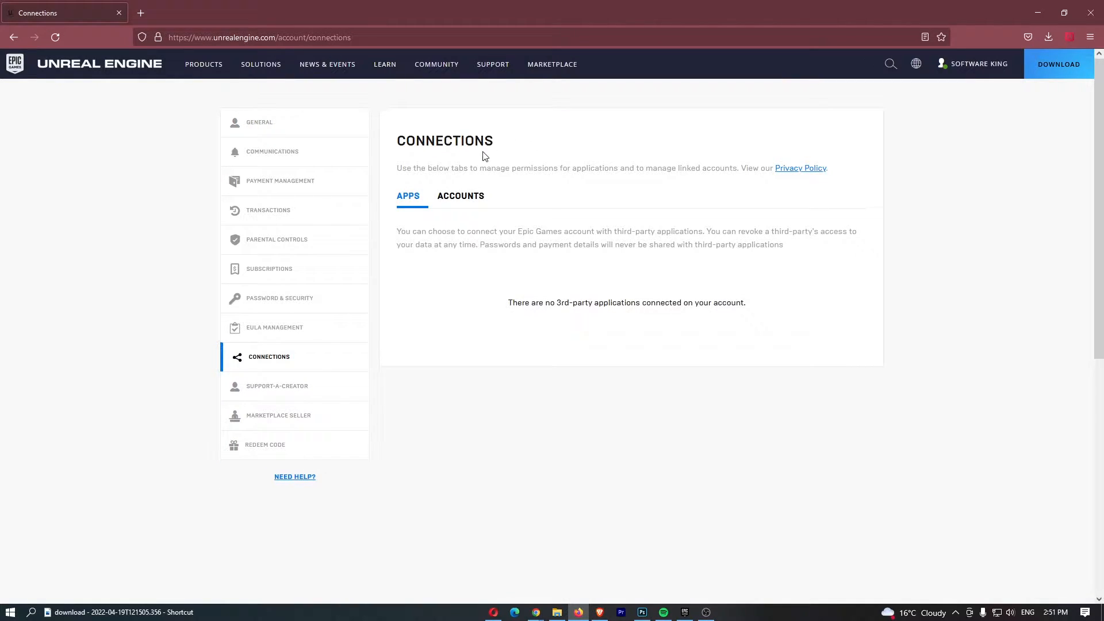
pyautogui.click(460, 196)
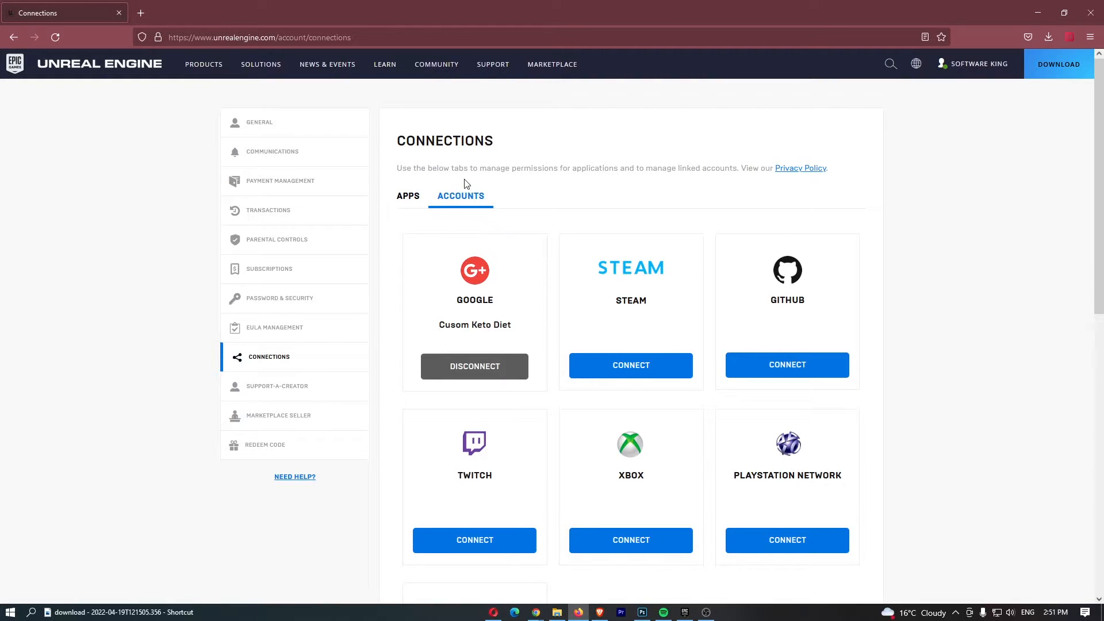
pyautogui.scroll(-3)
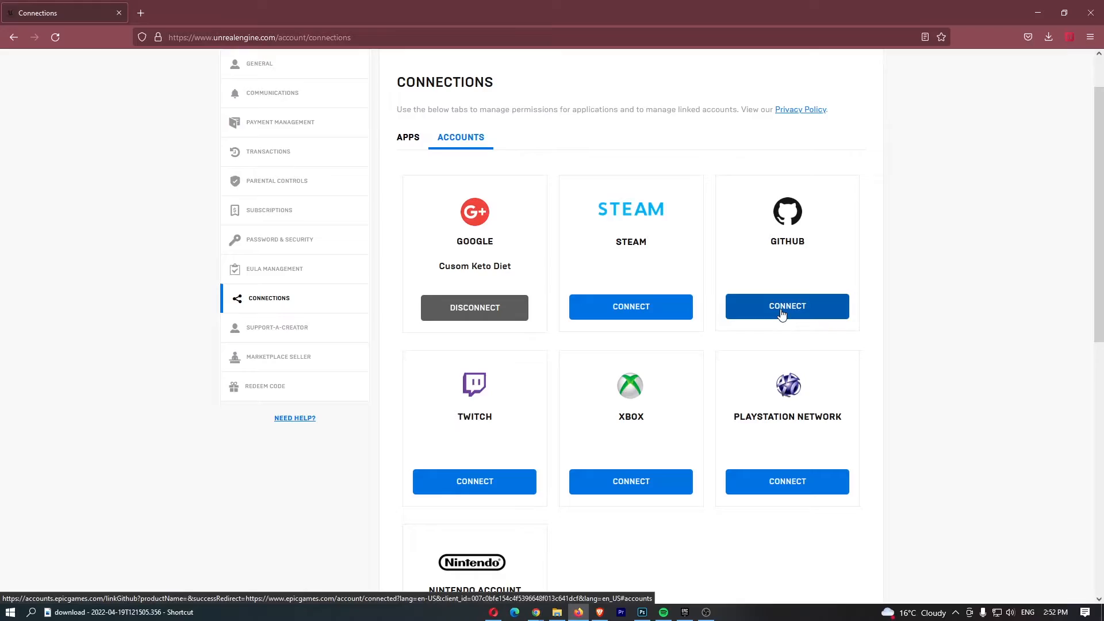
# Start GitHub linking, accept the license agreement, then close the GitHub sign-in popup.
pyautogui.click(787, 306)
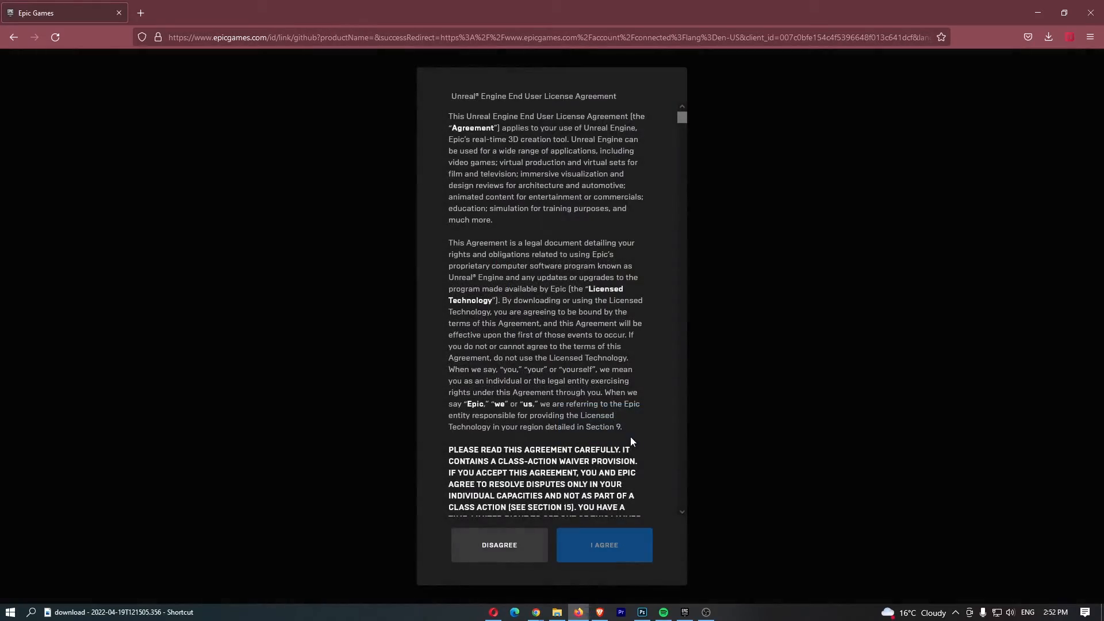
pyautogui.scroll(-3)
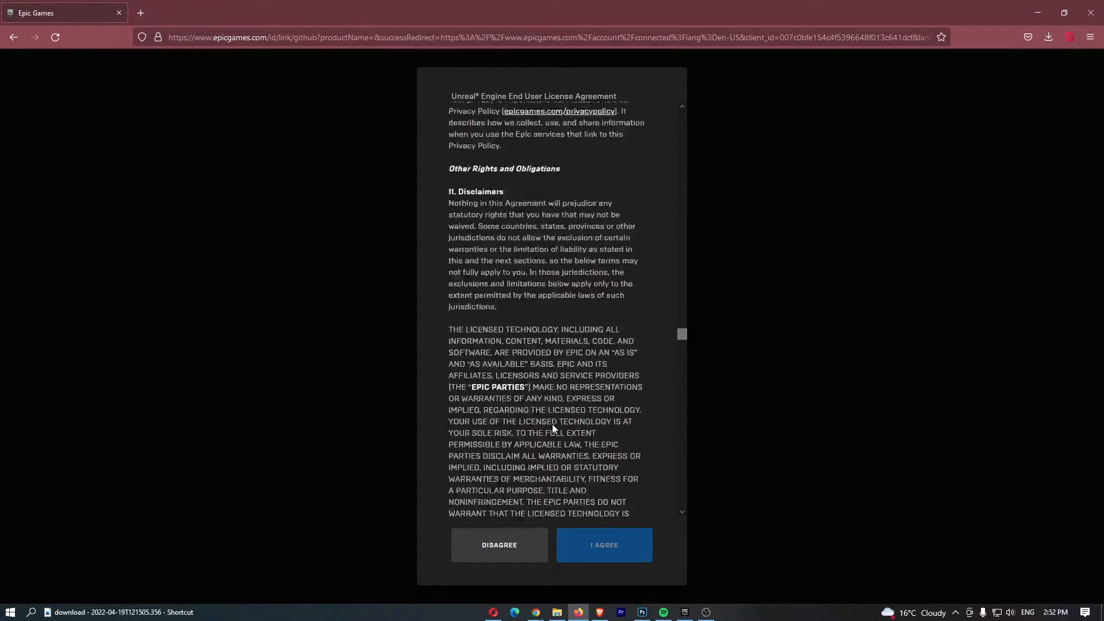
pyautogui.click(604, 544)
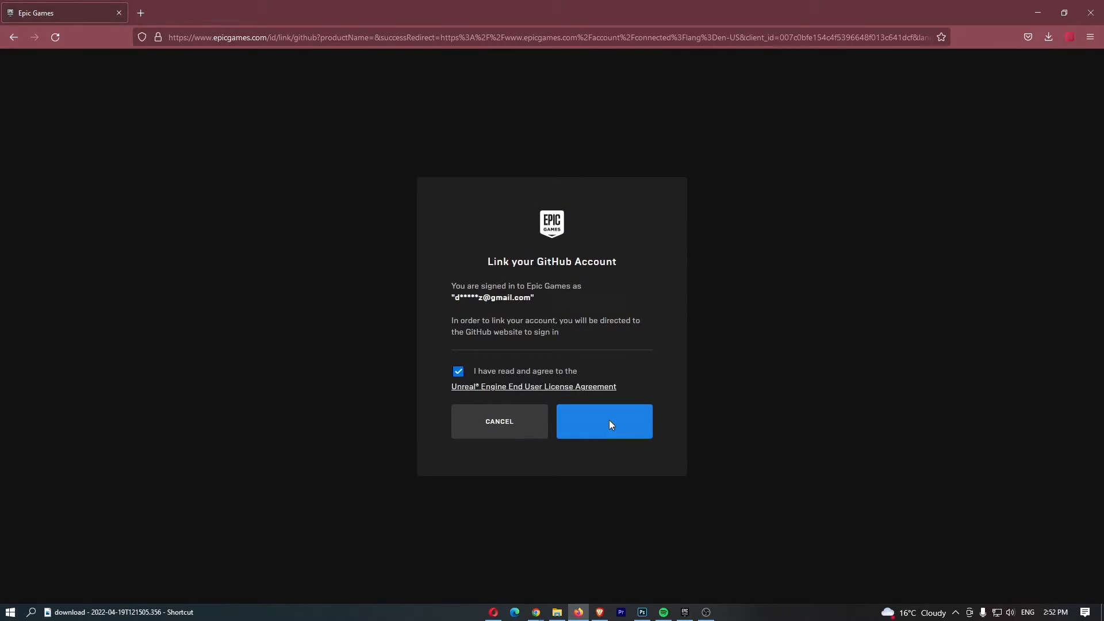
pyautogui.click(604, 421)
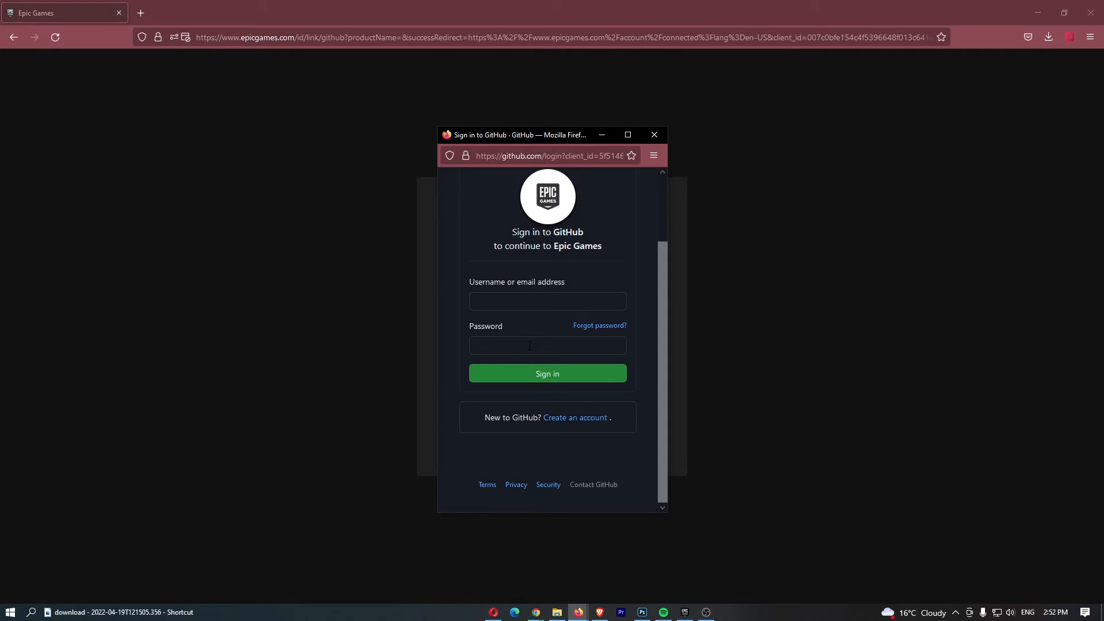
pyautogui.click(654, 134)
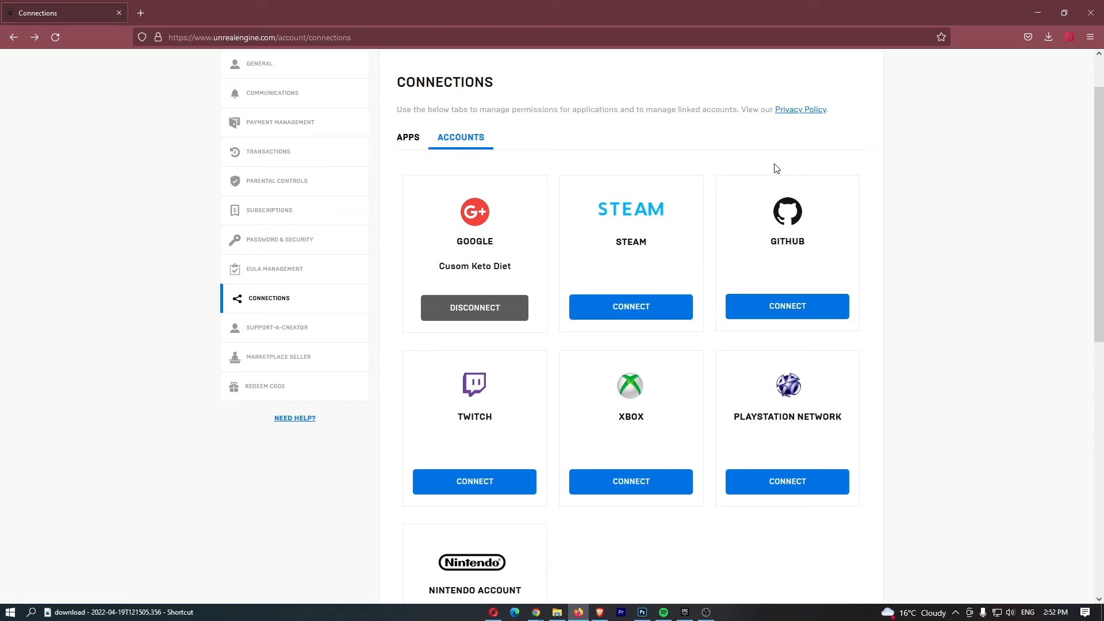
pyautogui.moveTo(89, 416)
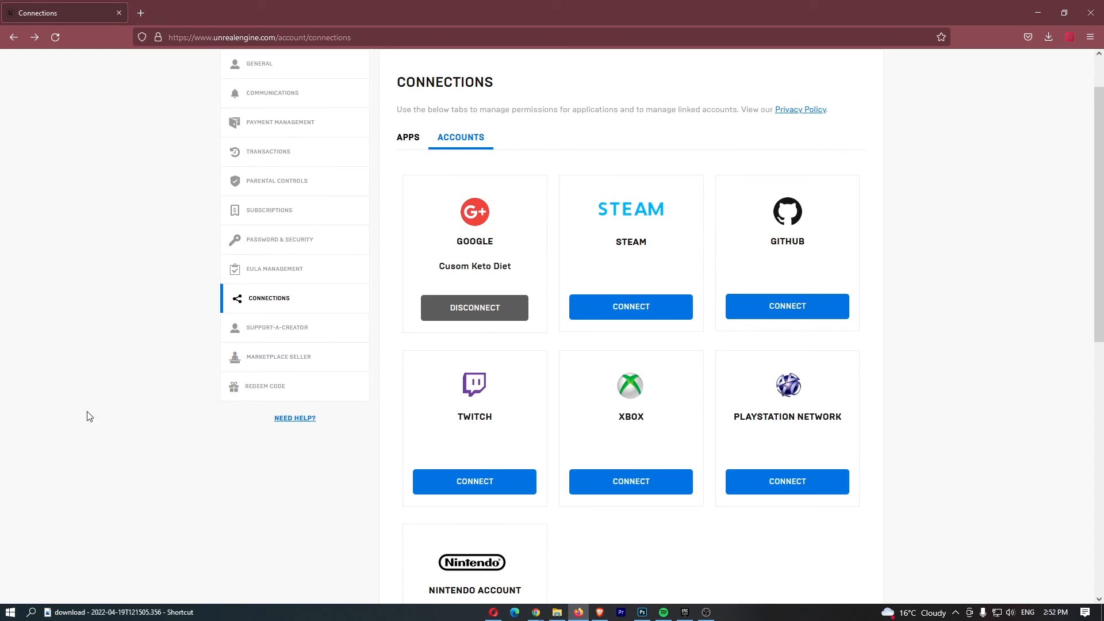